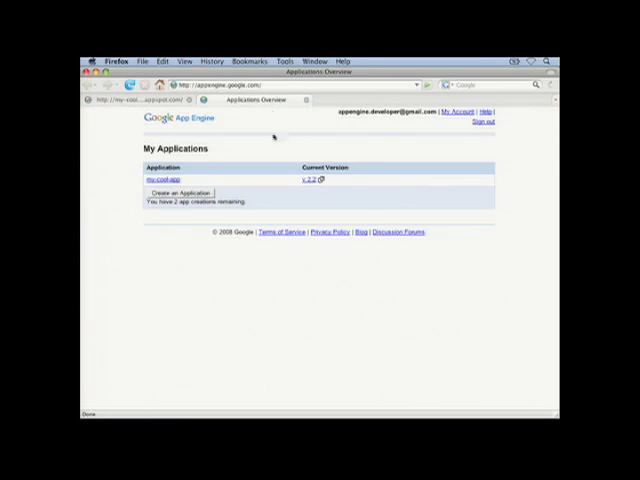
mouse_move(215, 158)
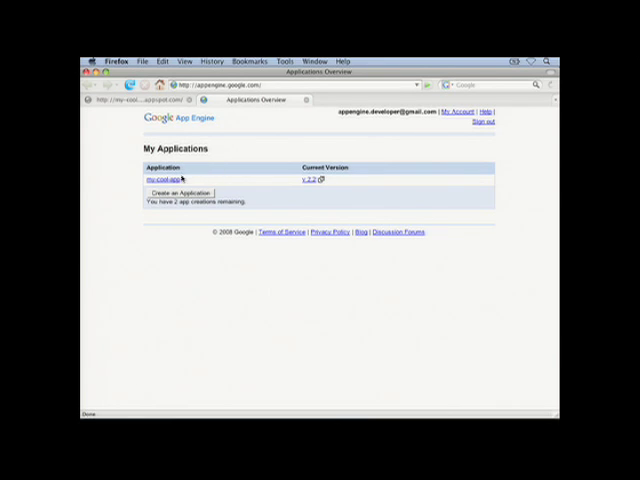
Open the my-cool-app link from the My Applications list to reach its dashboard
left_click(160, 180)
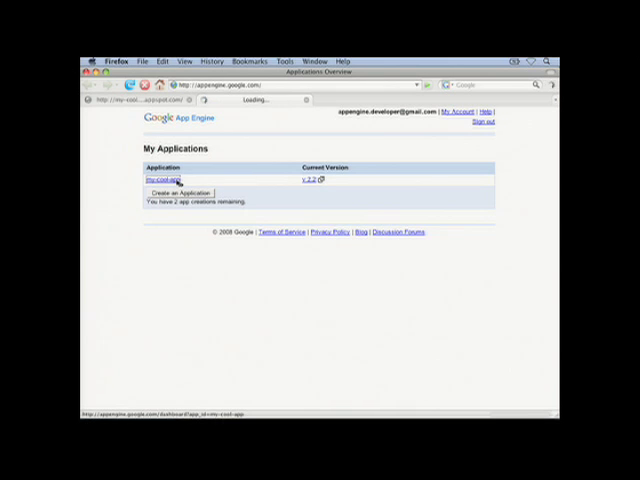
left_click(157, 178)
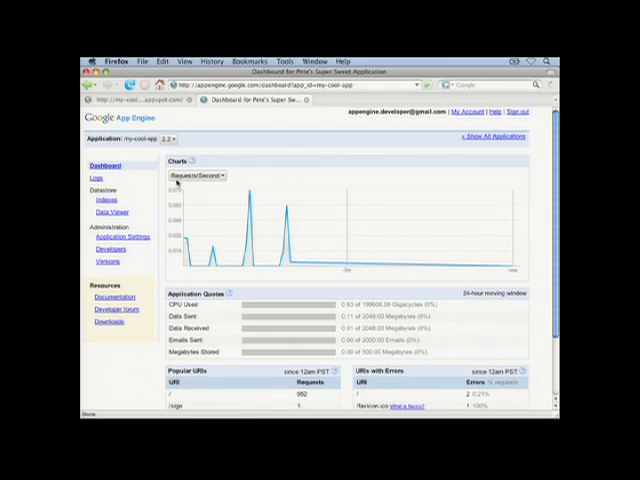